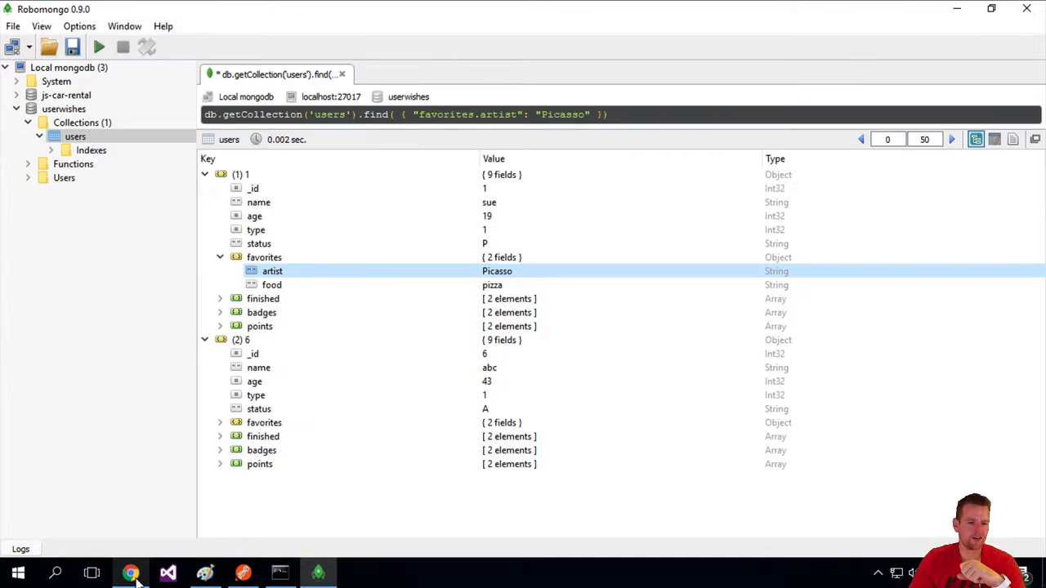
Step: Locate the db.users.find example under 'Specify AND Conditions' and highlight its $lt operator
click(131, 572)
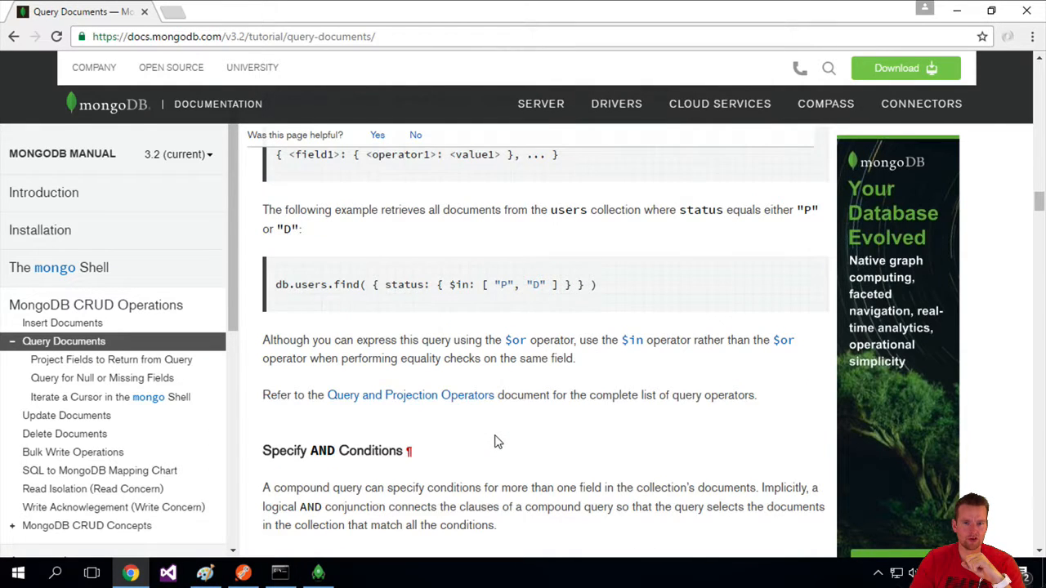
scroll(down, 3)
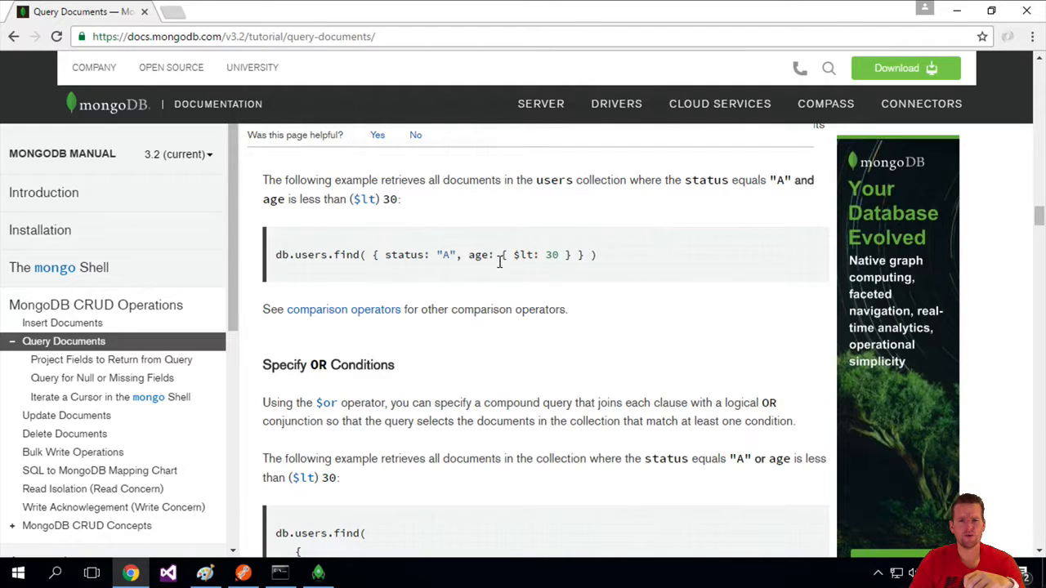
drag(468, 255, 542, 255)
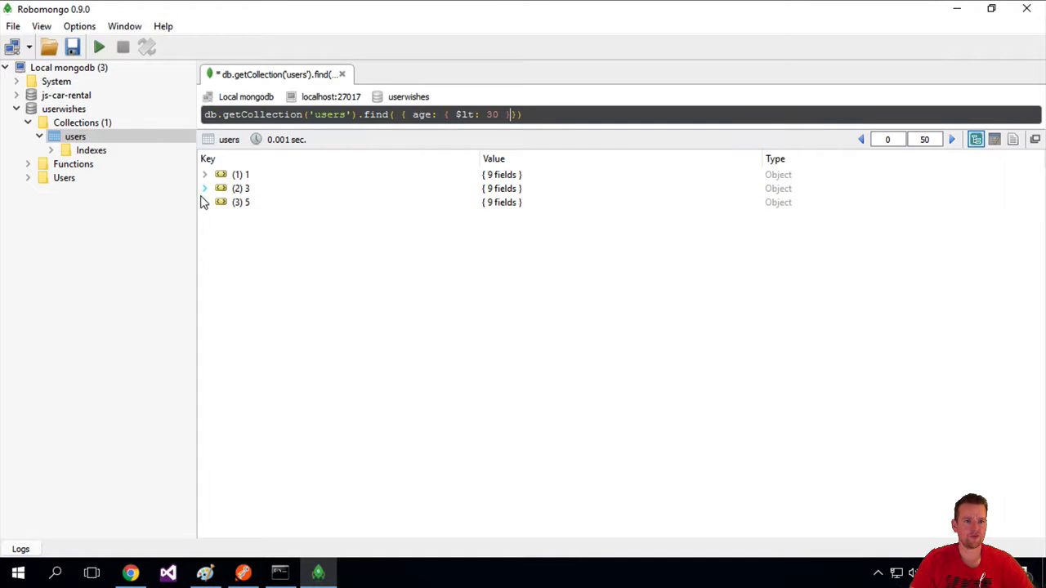
Step: Inspect users with age $lt 30, then rerun with $gt 30 returning users aged 34, 42 and 43
click(205, 173)
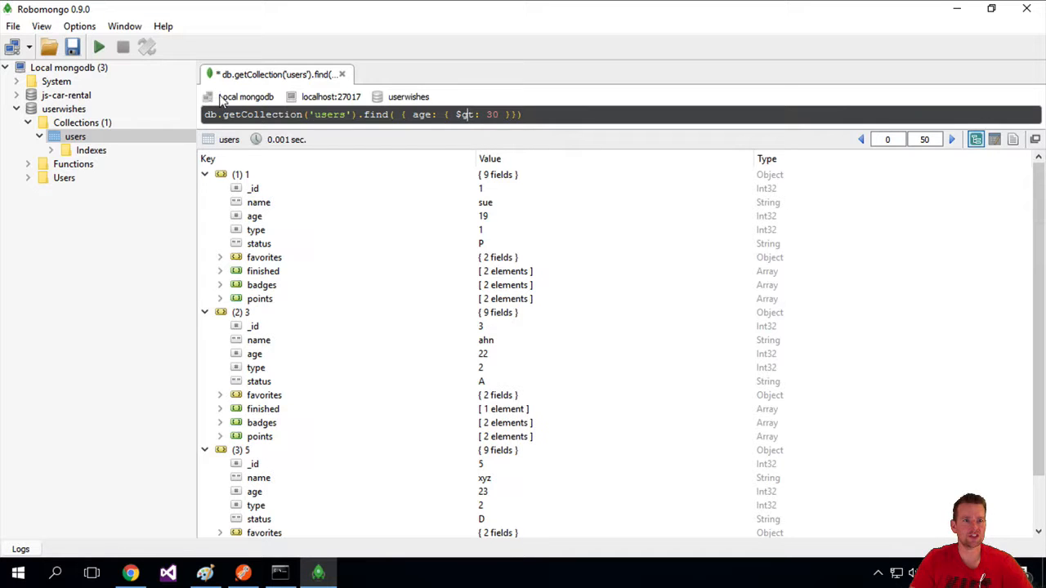
click(98, 46)
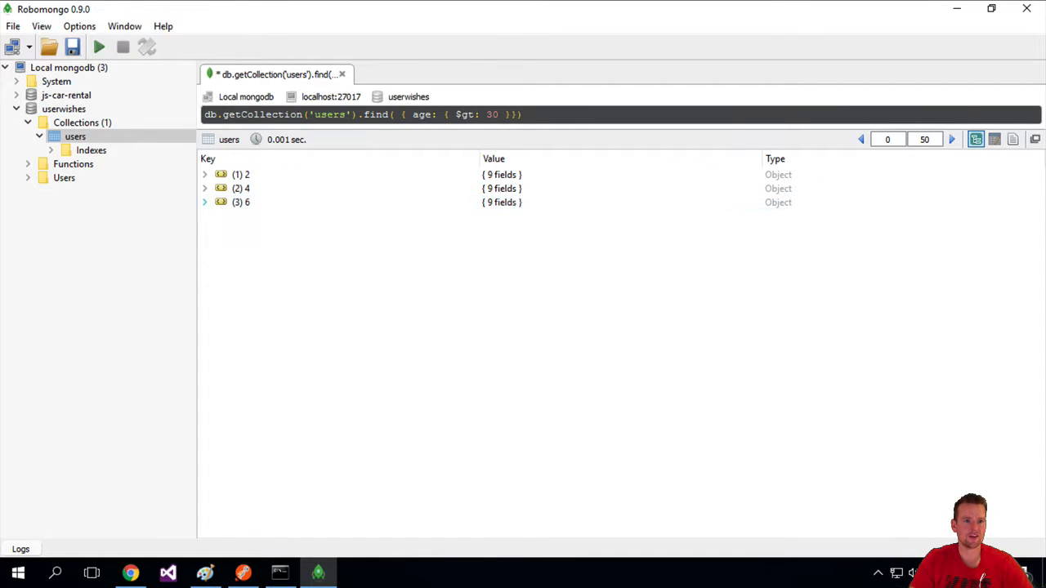
click(203, 173)
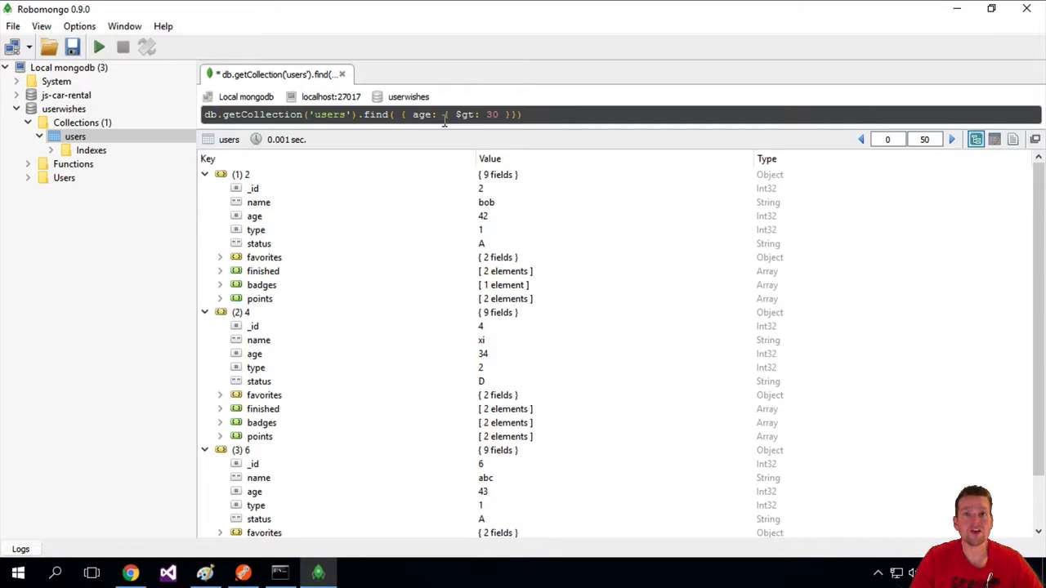
click(131, 572)
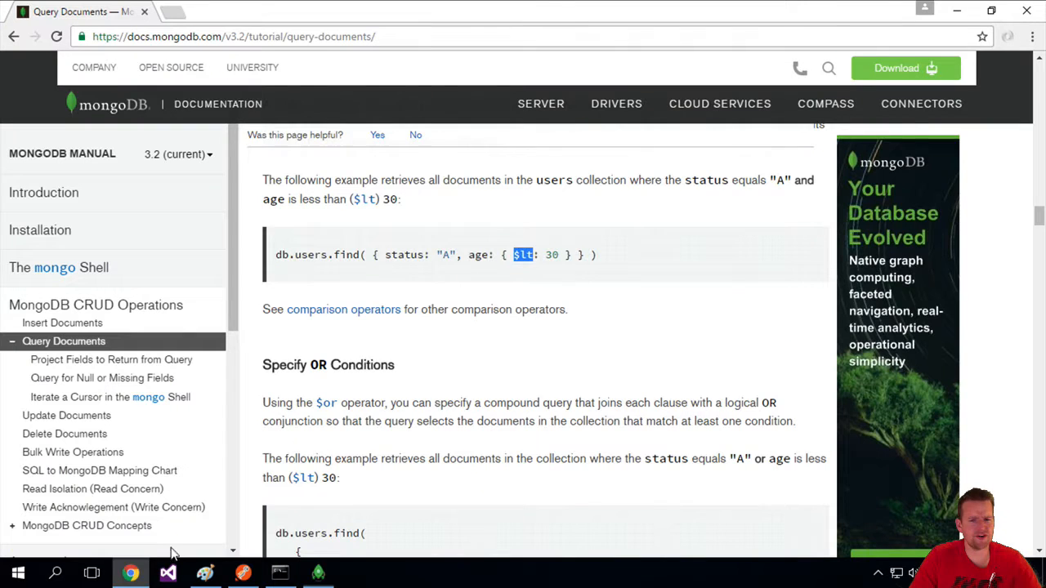
Step: Scroll between the $in operator example and the 'Specify AND Conditions' example
scroll(down, 3)
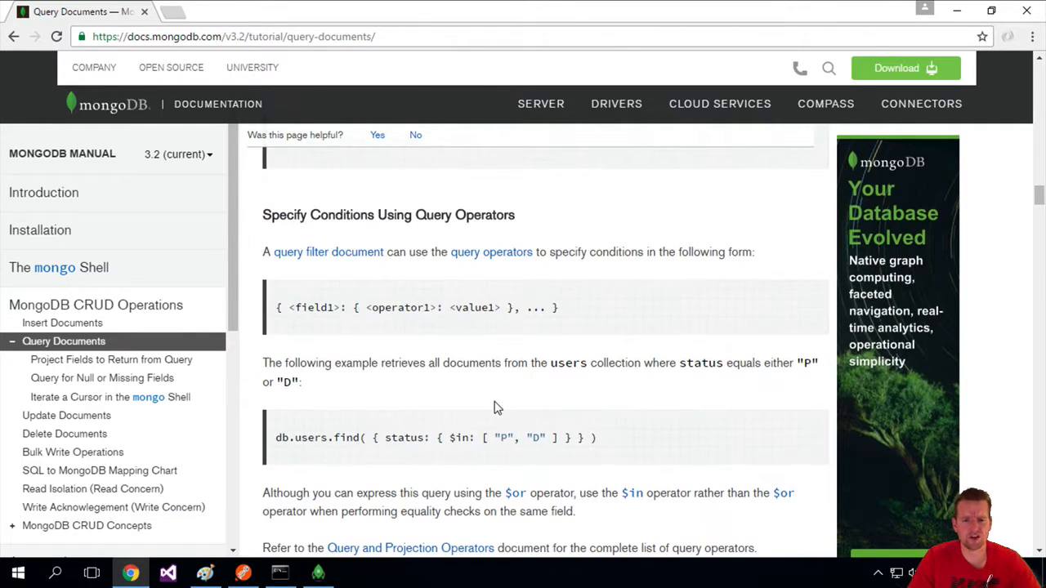
scroll(down, 3)
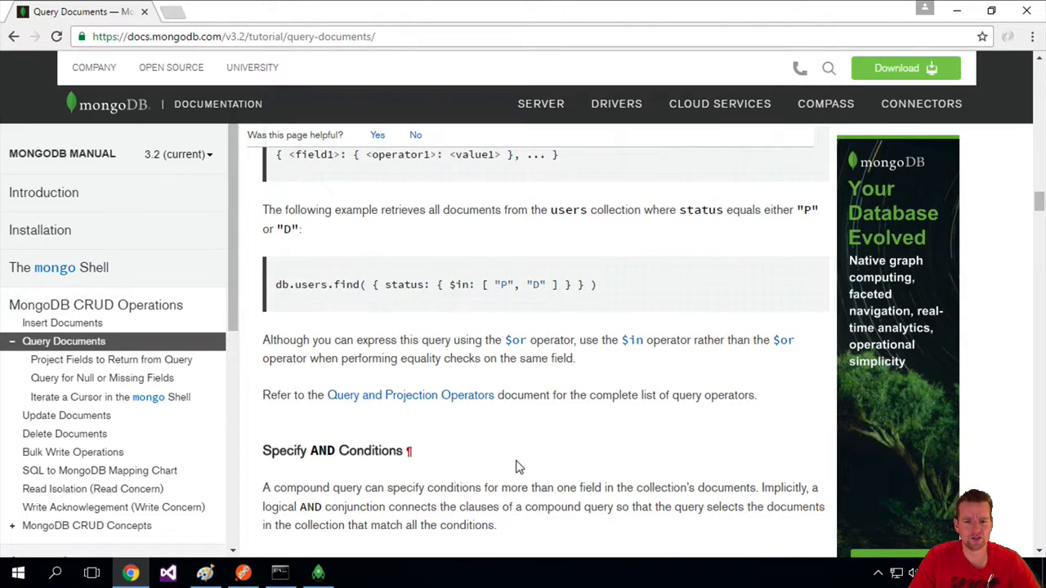
scroll(down, 3)
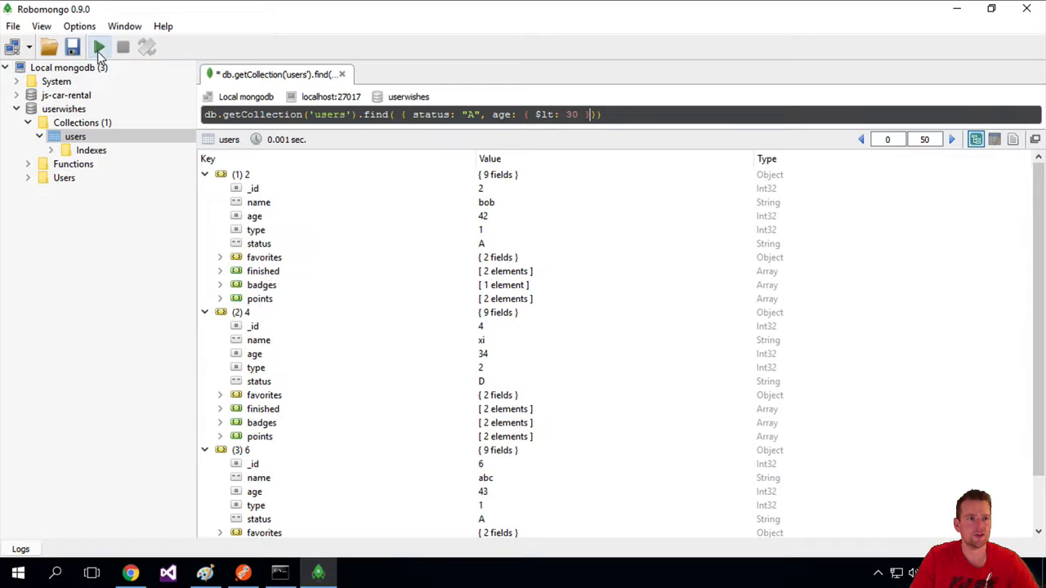
Step: Run find with status "A" and age $lt 30, then $gt 30 returning users aged 42 and 43
click(98, 46)
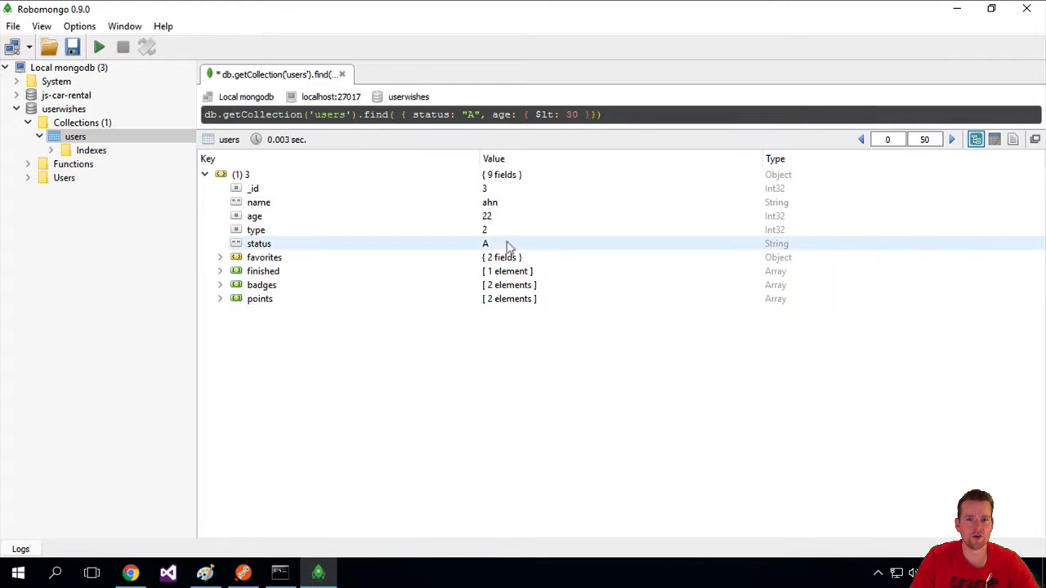
click(255, 215)
text(g)
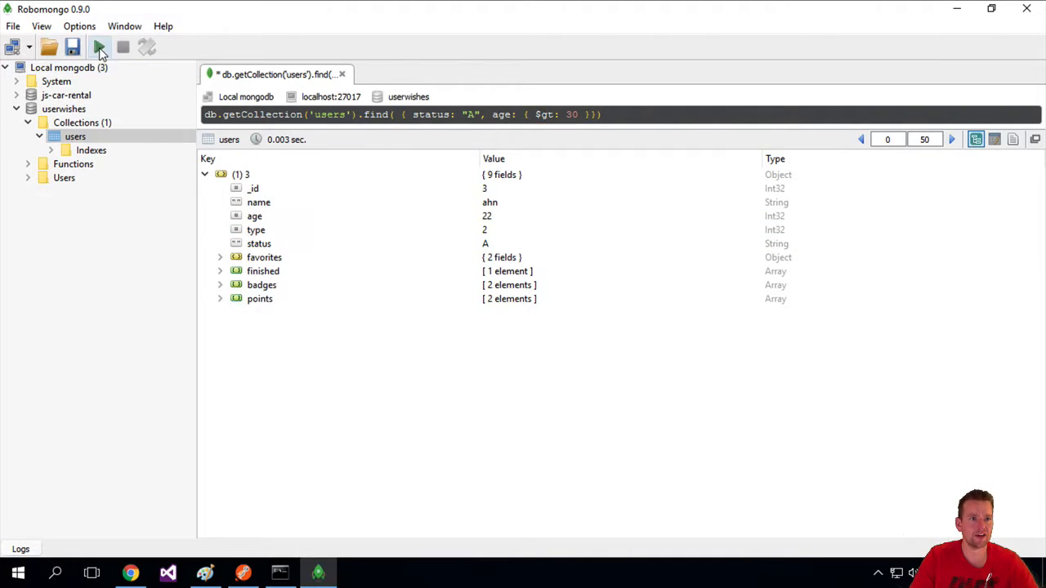
click(98, 46)
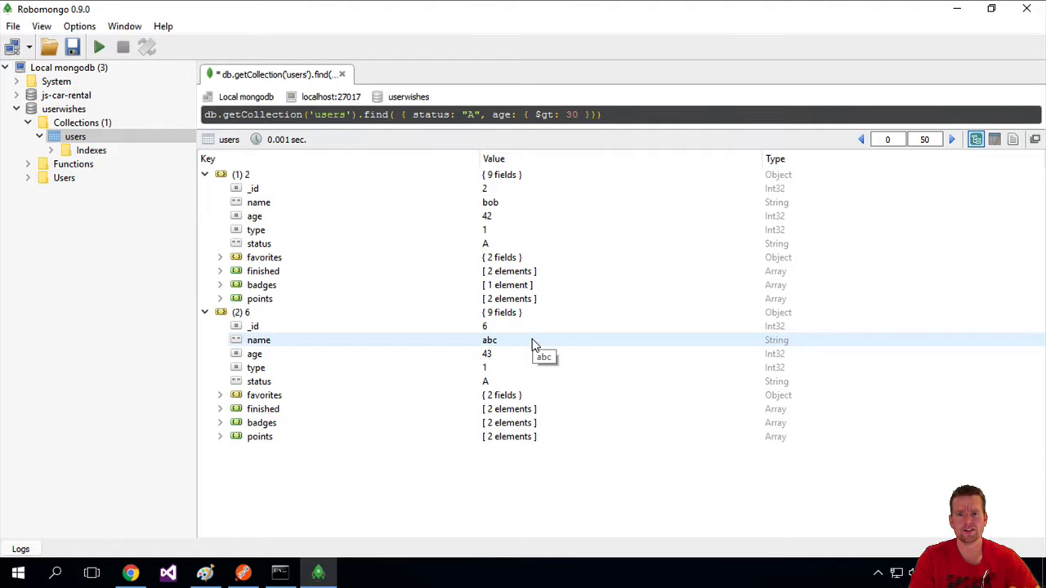
mouse_move(533, 345)
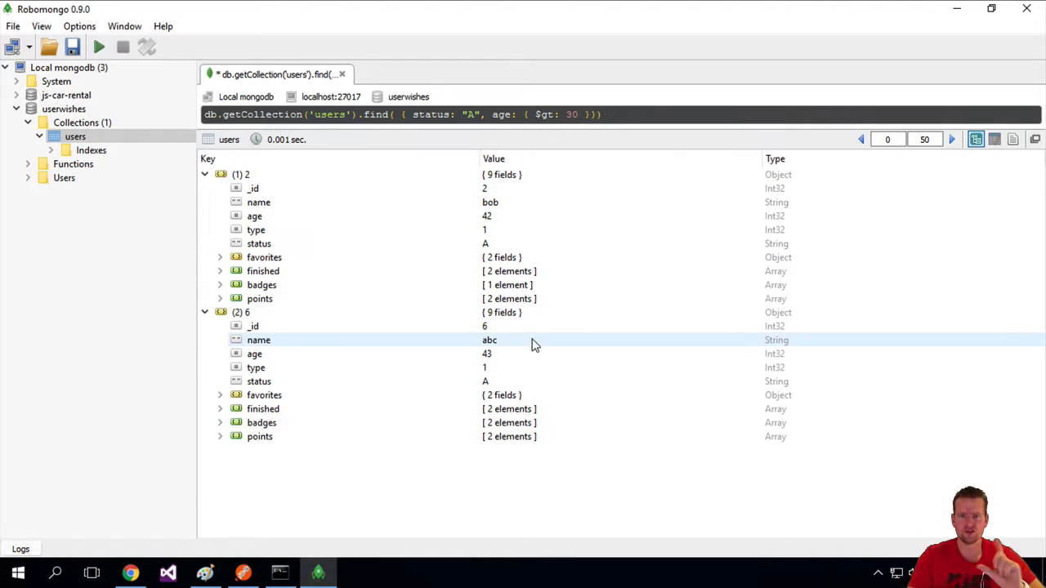